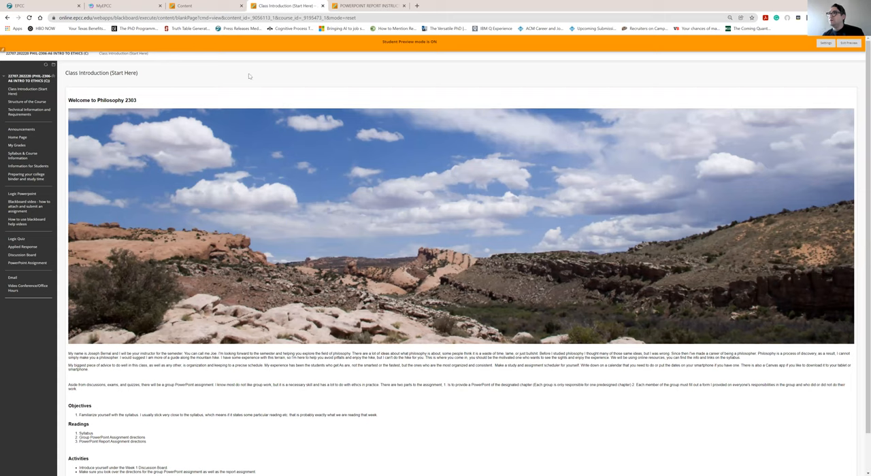
pyautogui.moveTo(343, 175)
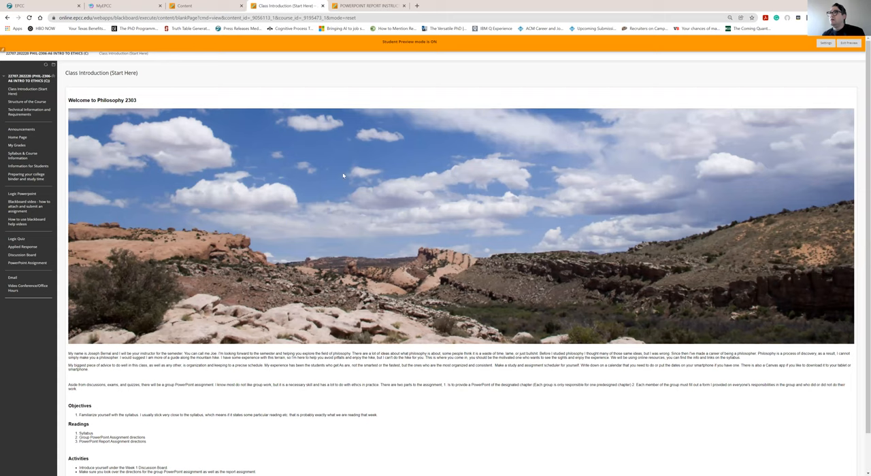
pyautogui.moveTo(264, 174)
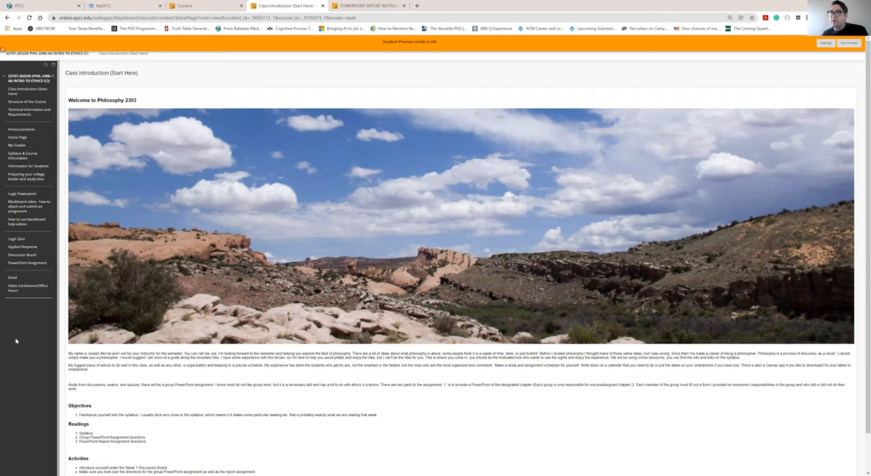
pyautogui.moveTo(177, 114)
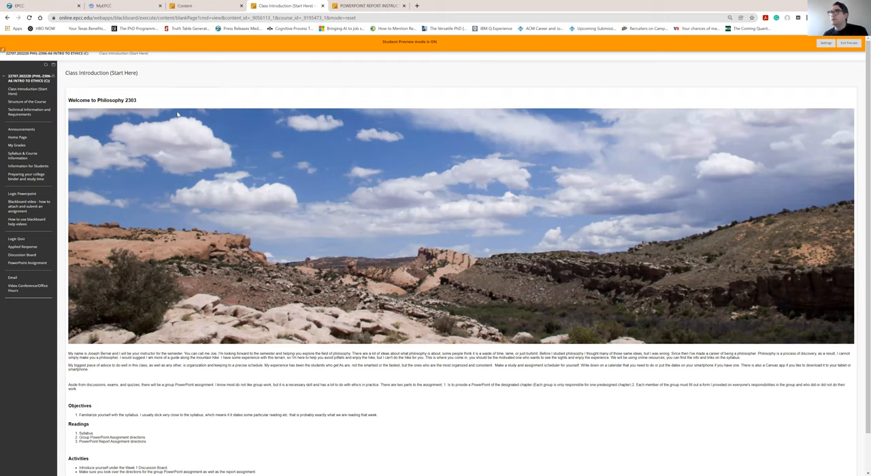
pyautogui.moveTo(182, 106)
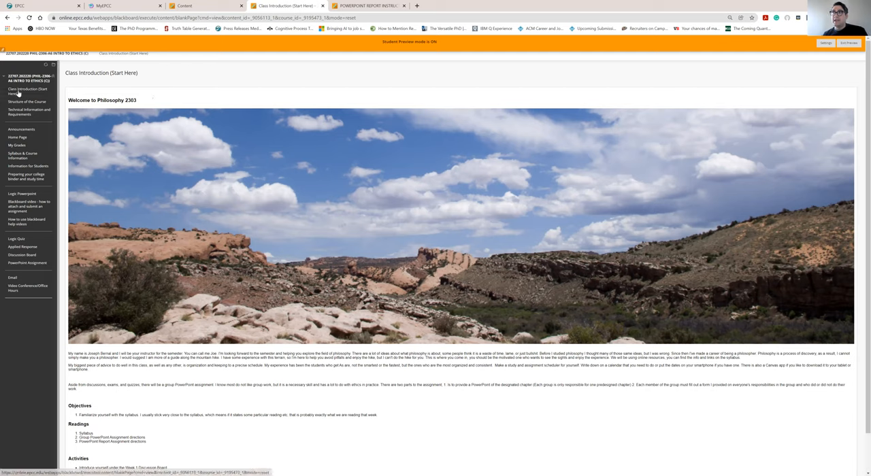
pyautogui.moveTo(20, 89)
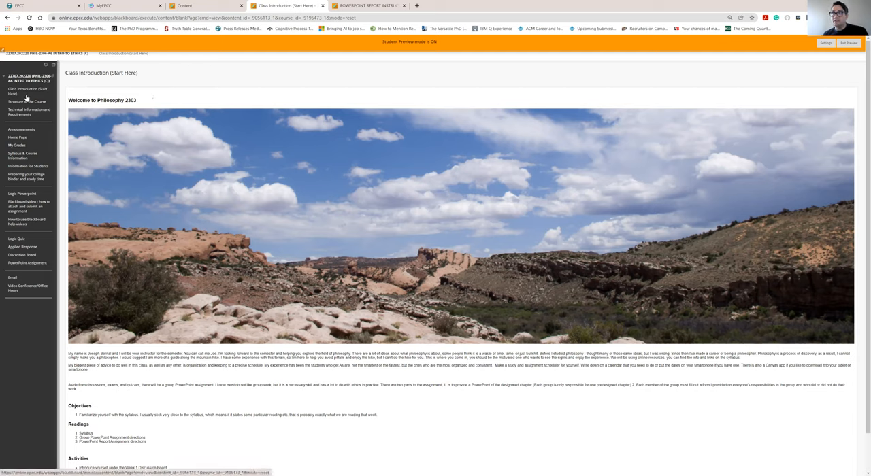
# Open the PowerPoint Assignment area and its GROUP POWERPOINT ASSIGNMENT folder
pyautogui.scroll(-3)
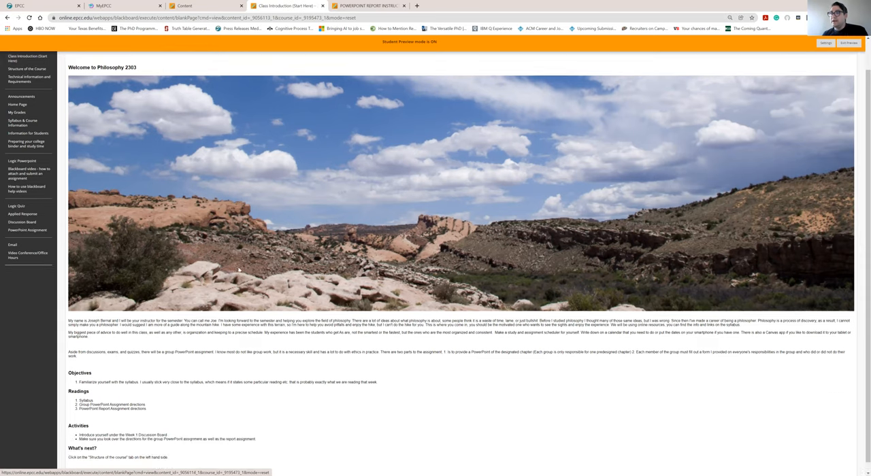
pyautogui.scroll(-3)
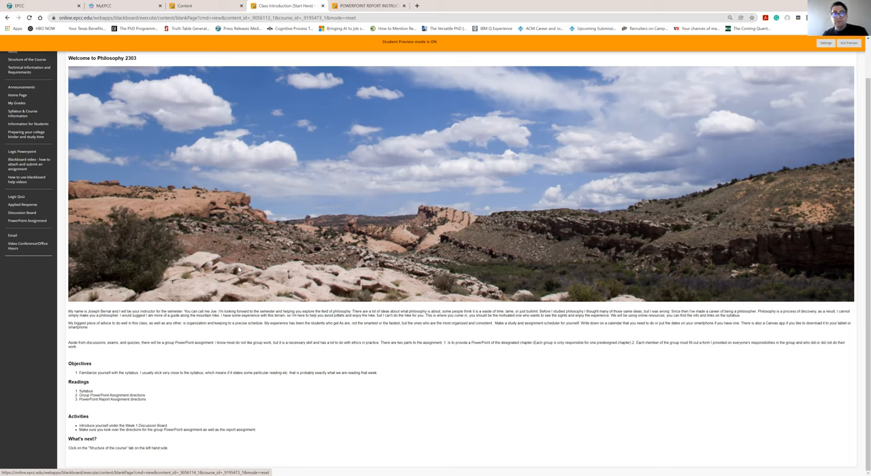
pyautogui.moveTo(223, 258)
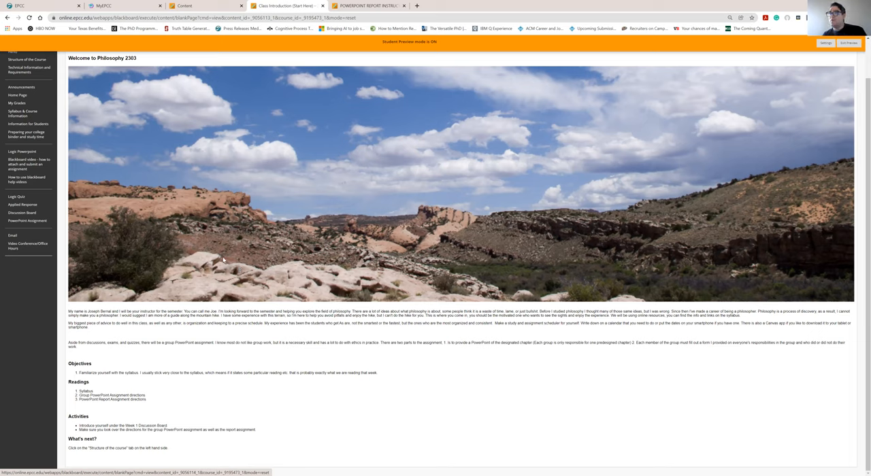
pyautogui.moveTo(44, 126)
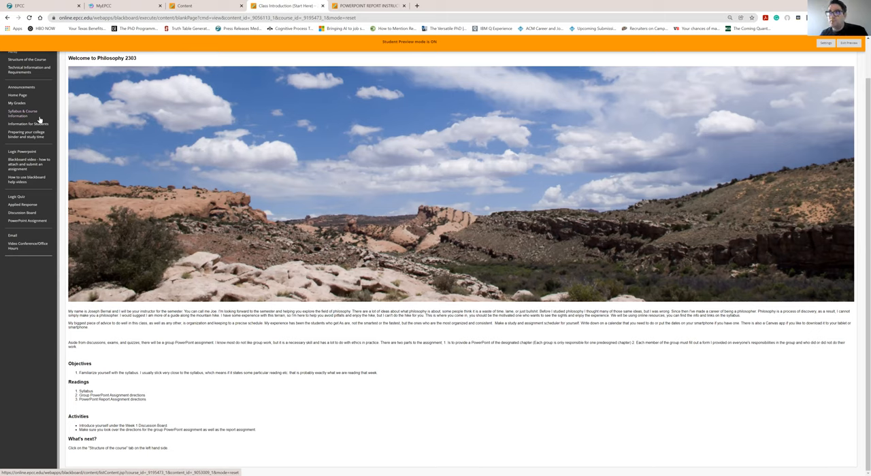
pyautogui.moveTo(44, 223)
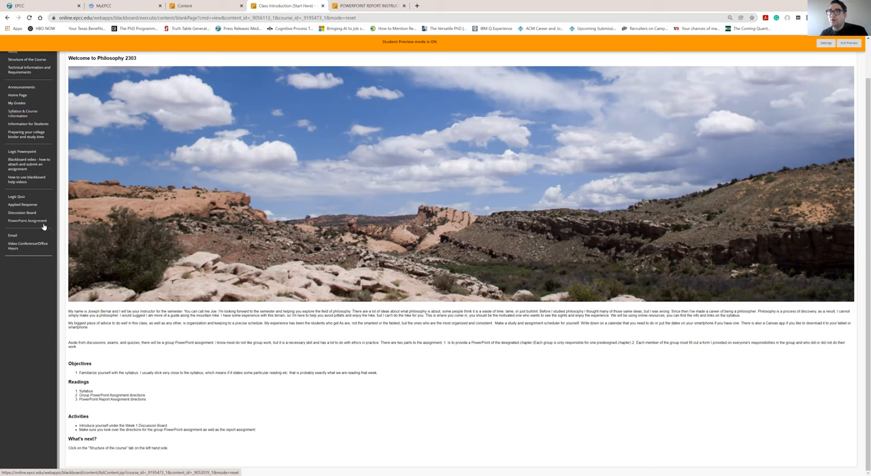
pyautogui.moveTo(43, 225)
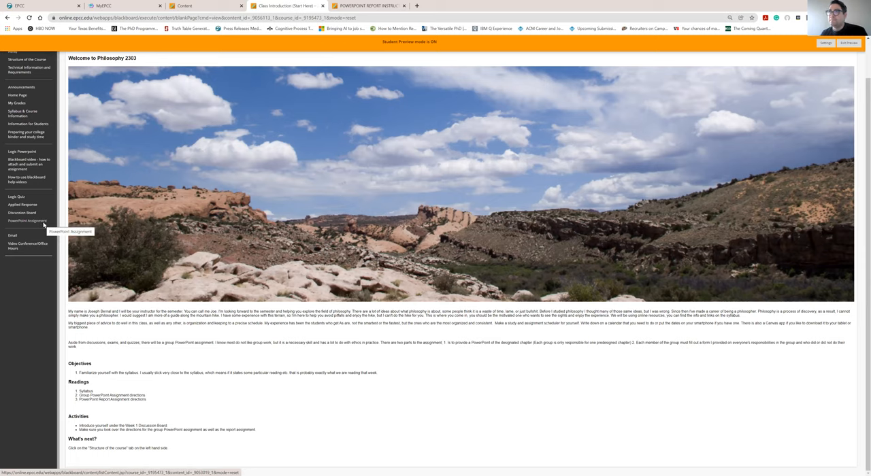
pyautogui.click(21, 220)
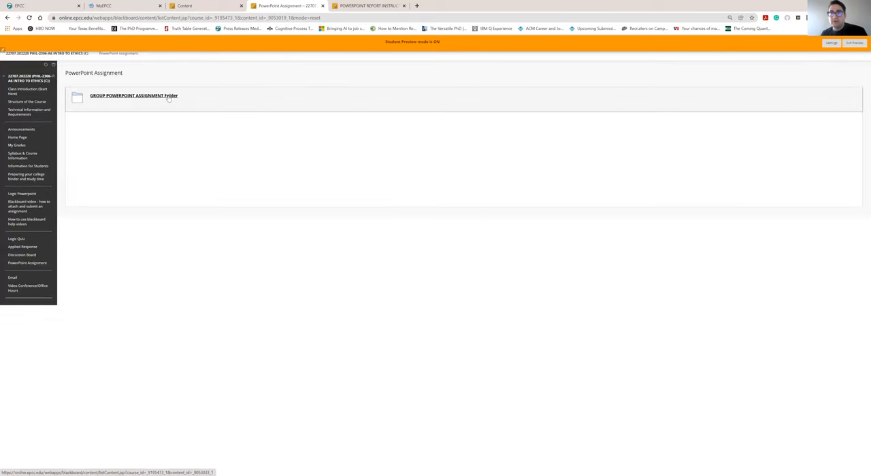
pyautogui.click(143, 95)
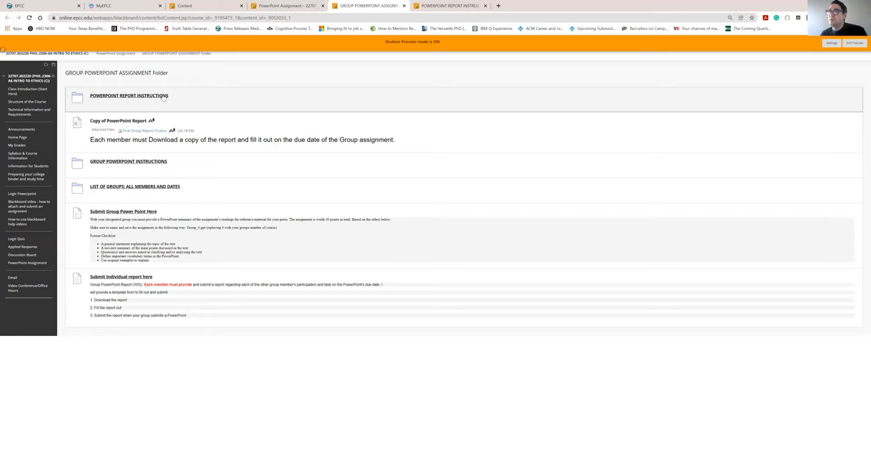
pyautogui.click(129, 95)
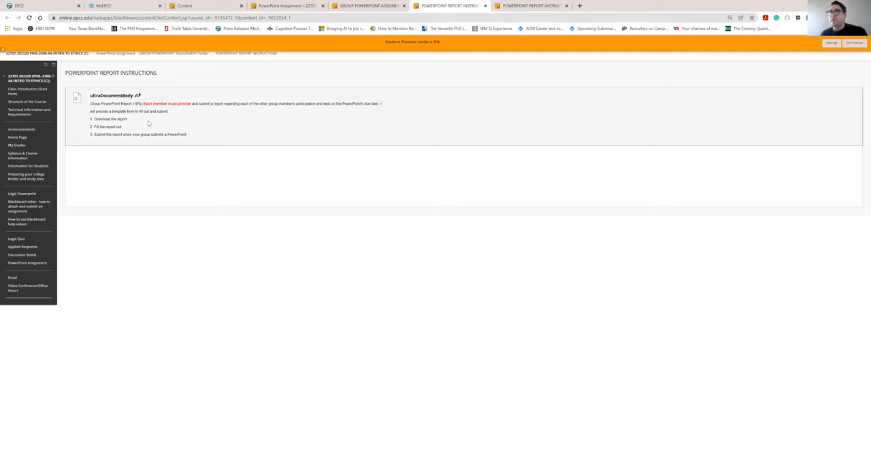
pyautogui.moveTo(221, 109)
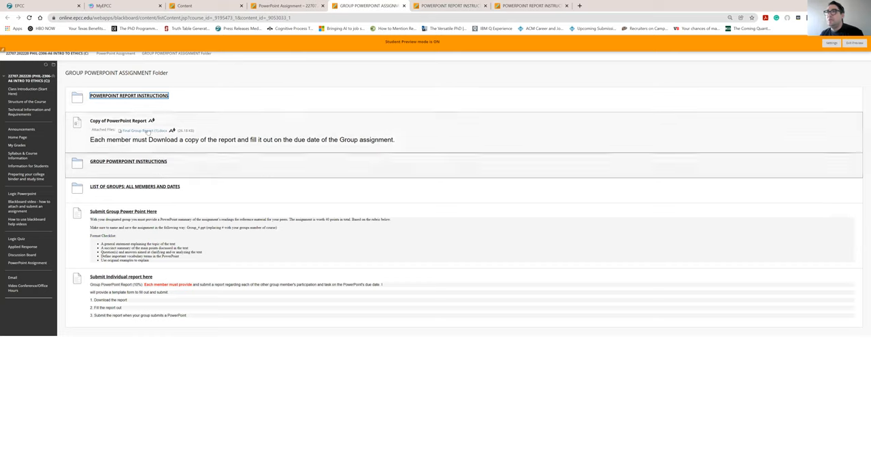
pyautogui.moveTo(139, 133)
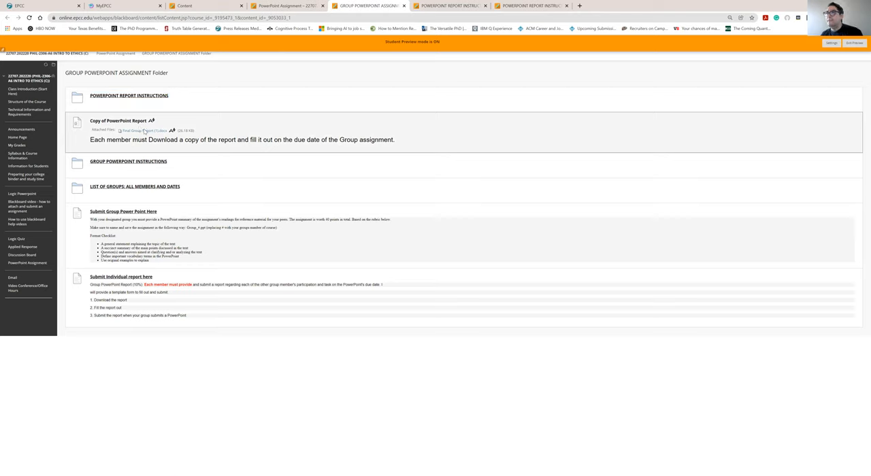
# Return to the Group PowerPoint Assignment folder from the course menu
pyautogui.click(138, 131)
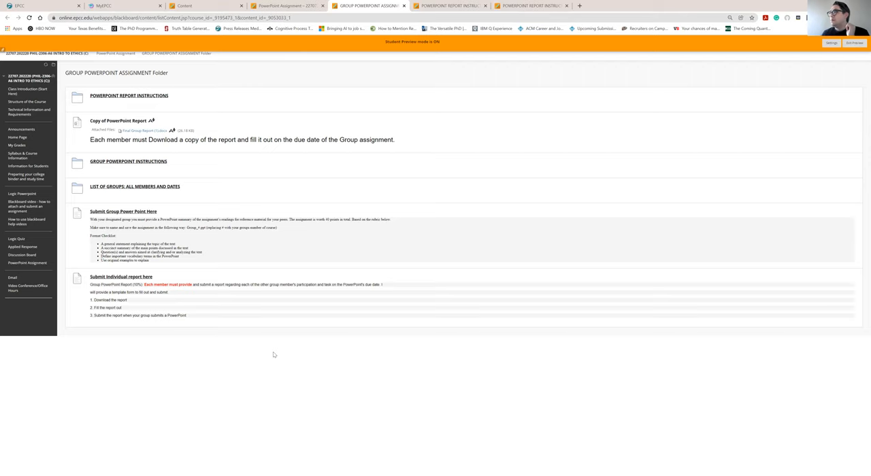
pyautogui.moveTo(318, 307)
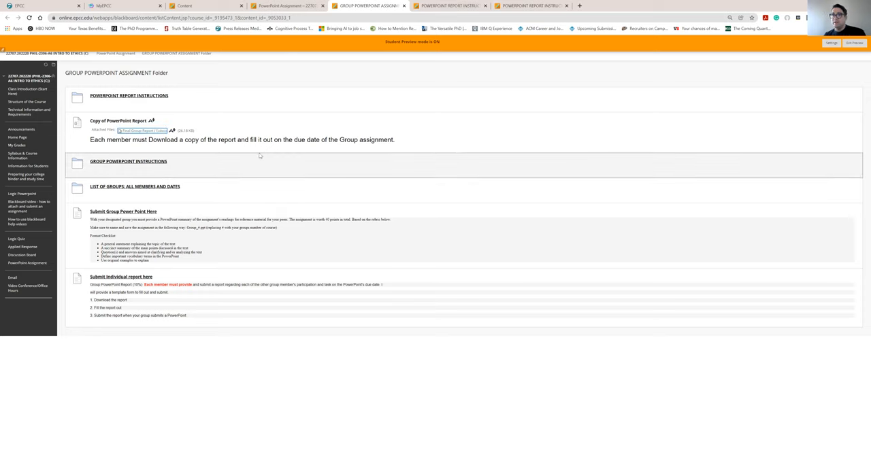
pyautogui.moveTo(256, 158)
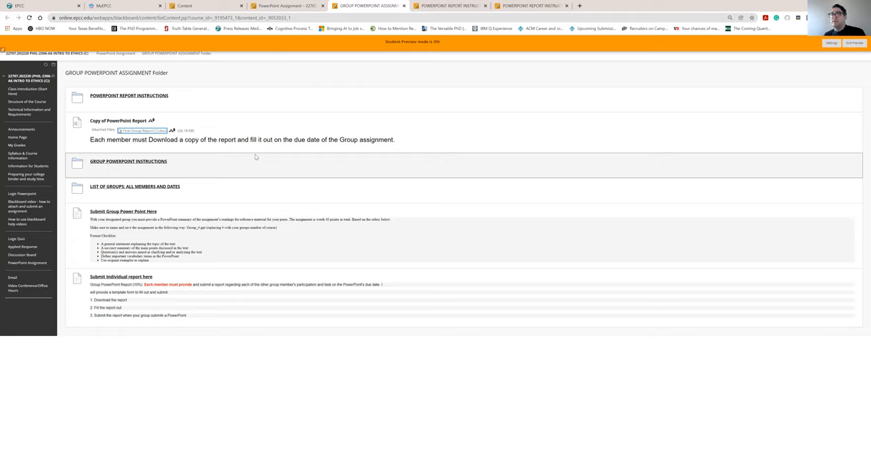
pyautogui.moveTo(260, 148)
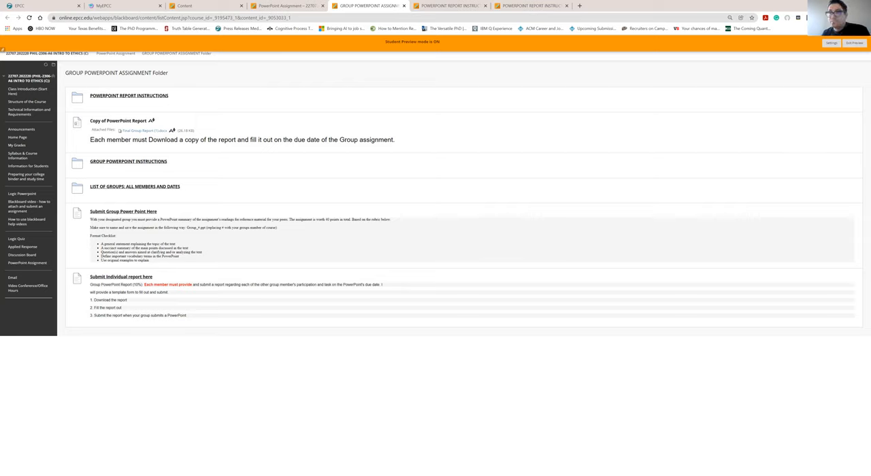
# Open the downloaded Project REPORT .docx in Word and scroll through its tables
pyautogui.click(139, 129)
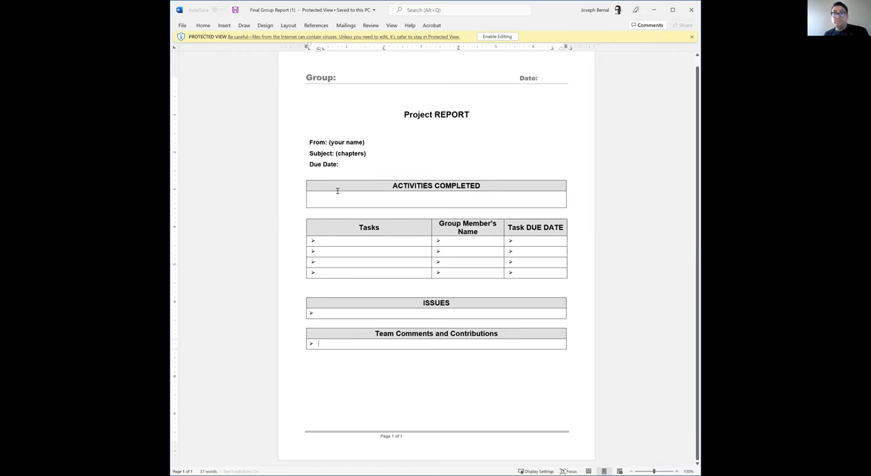
pyautogui.moveTo(430, 174)
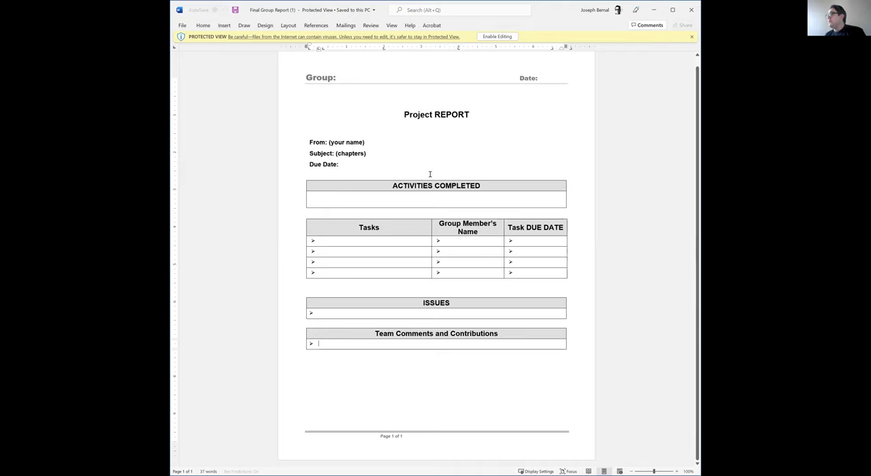
pyautogui.moveTo(393, 80)
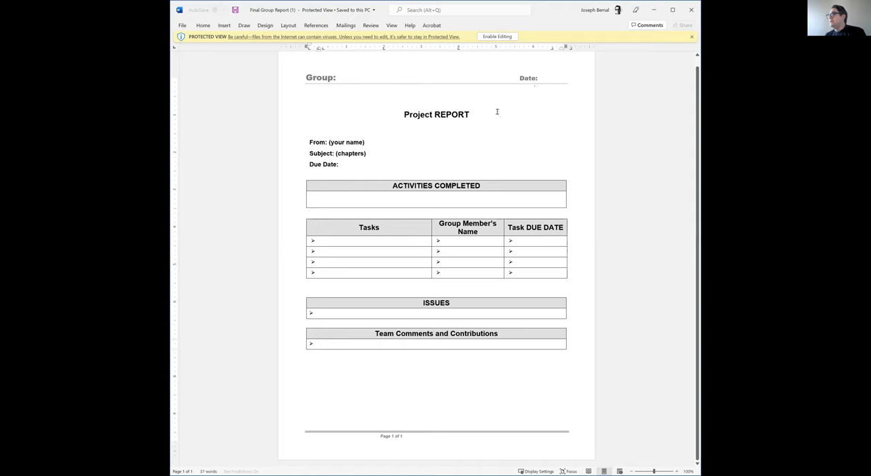
pyautogui.moveTo(358, 142)
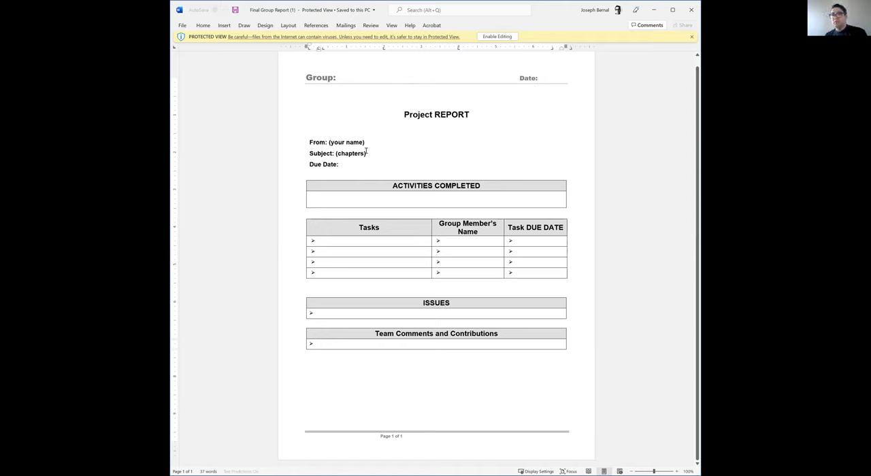
pyautogui.click(320, 343)
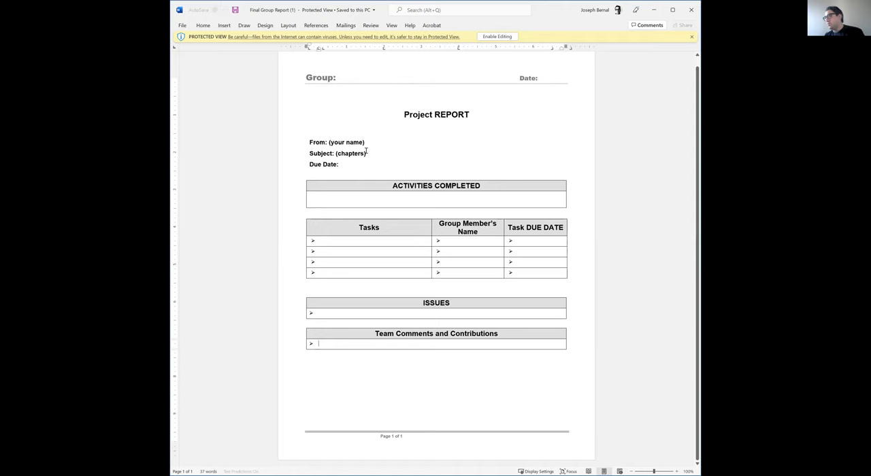
pyautogui.moveTo(362, 171)
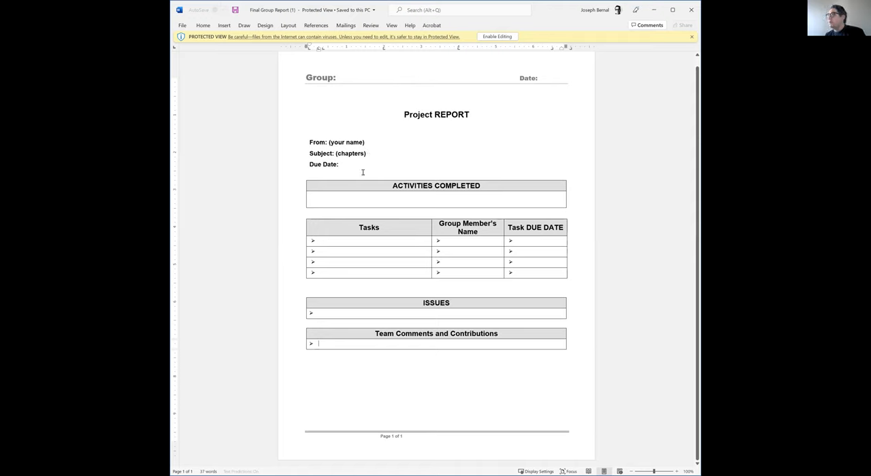
pyautogui.moveTo(381, 196)
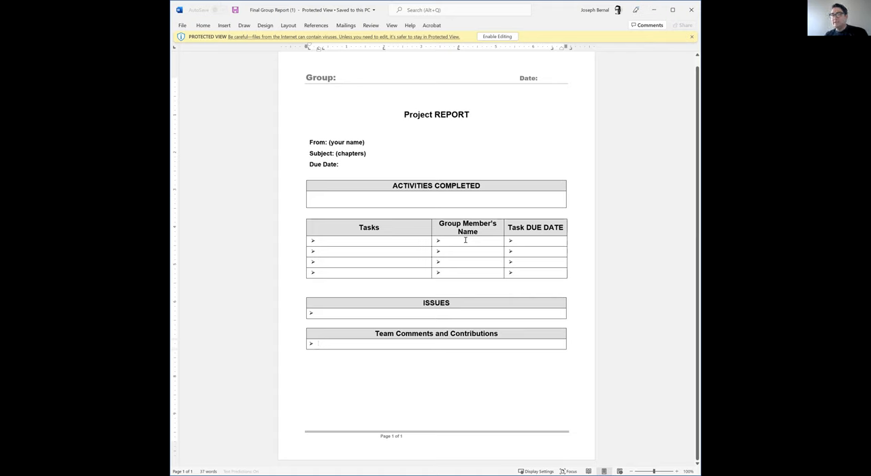
pyautogui.moveTo(536, 242)
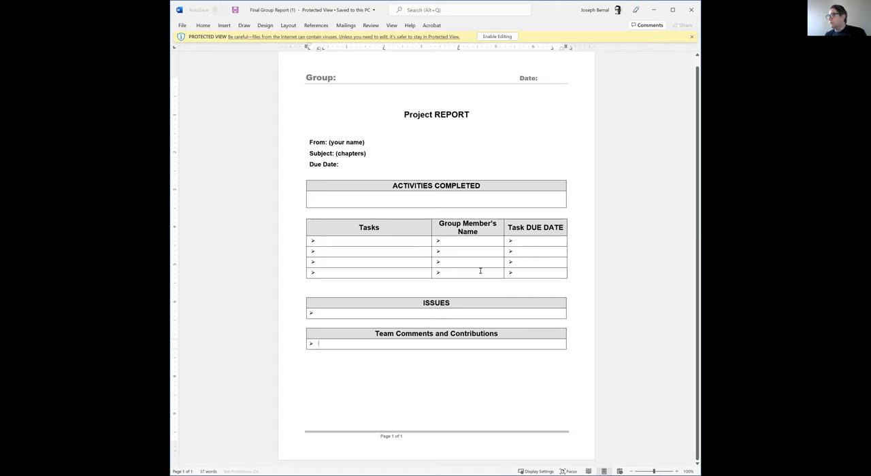
pyautogui.moveTo(452, 310)
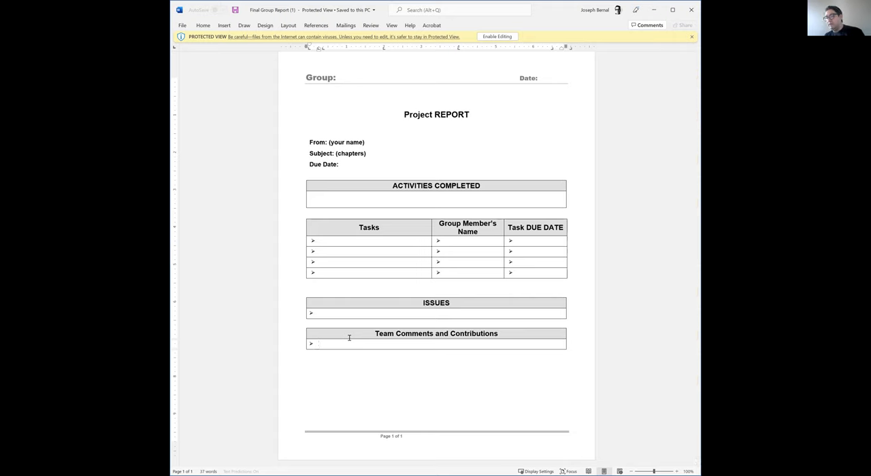
pyautogui.click(320, 343)
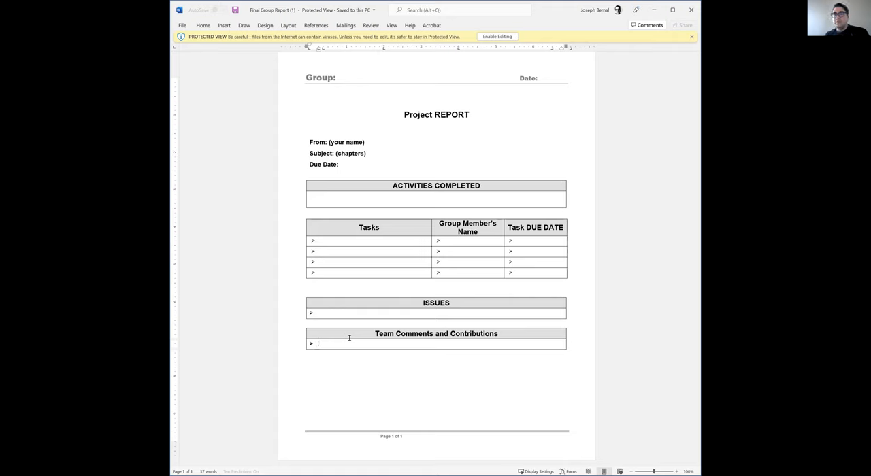
pyautogui.moveTo(618, 289)
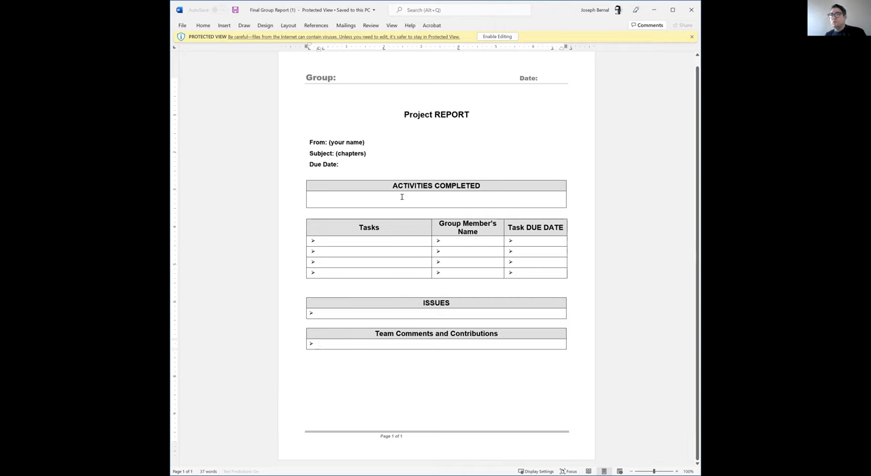
pyautogui.moveTo(692, 11)
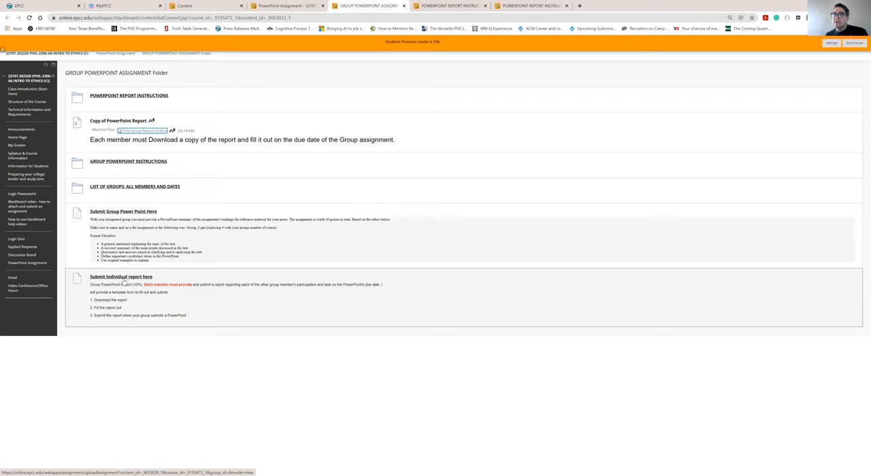
pyautogui.moveTo(135, 286)
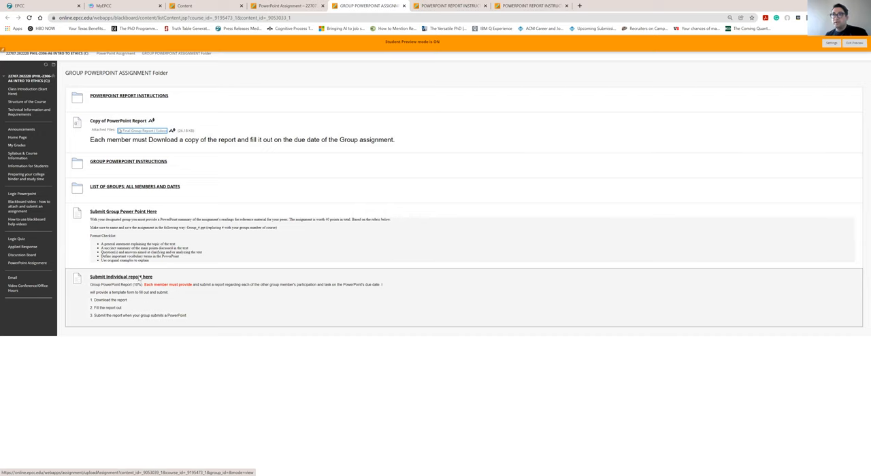
# Switch back to the Blackboard folder and hover the attached report copy link
pyautogui.click(118, 275)
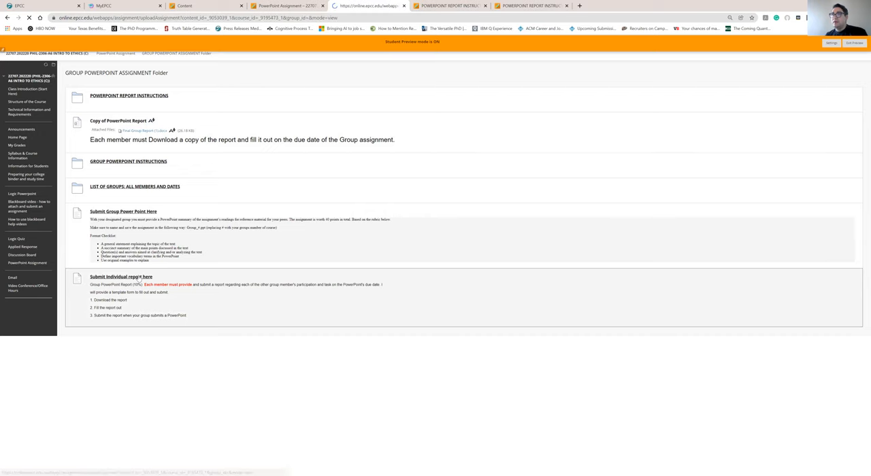
pyautogui.click(123, 278)
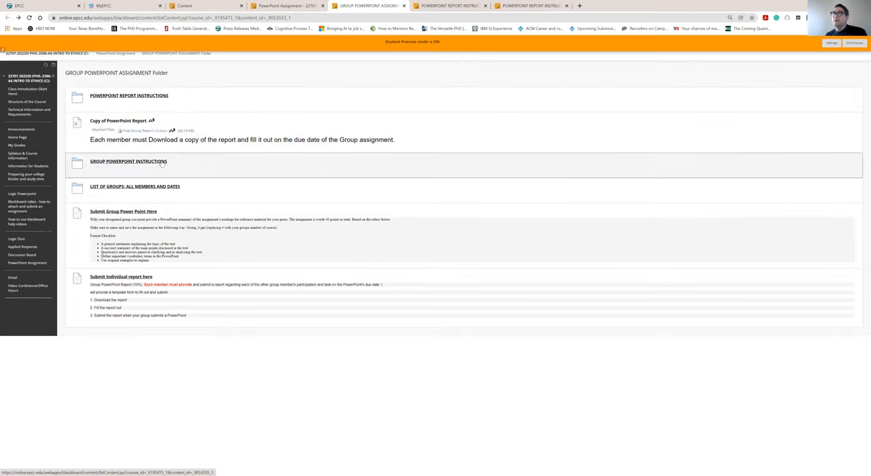
pyautogui.click(128, 163)
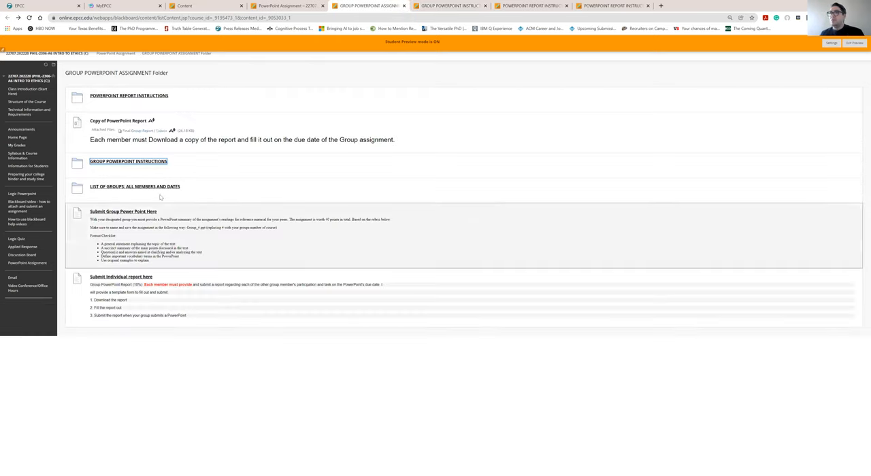
pyautogui.moveTo(161, 193)
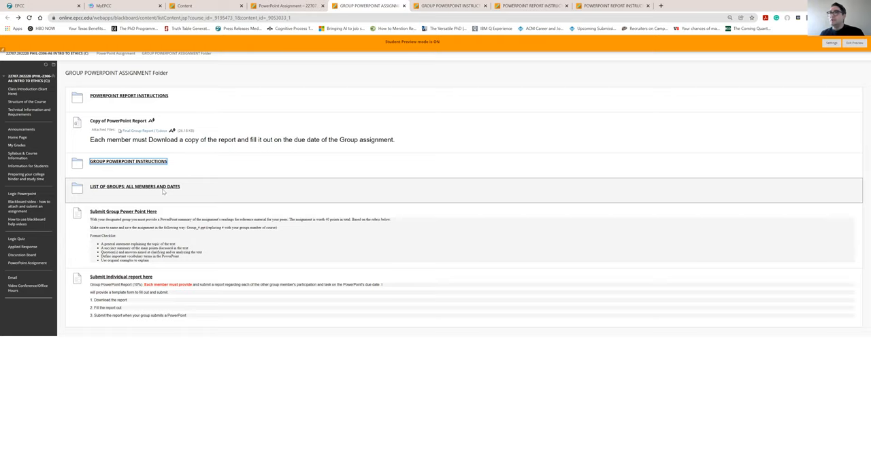
pyautogui.moveTo(163, 188)
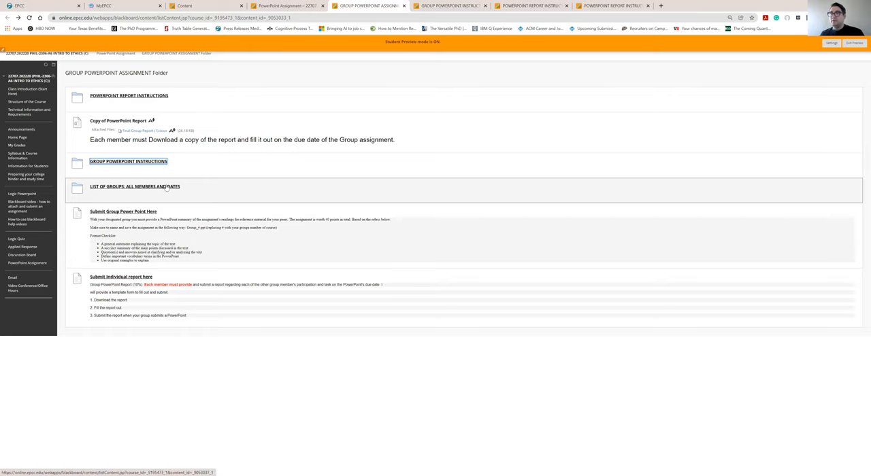
pyautogui.click(136, 186)
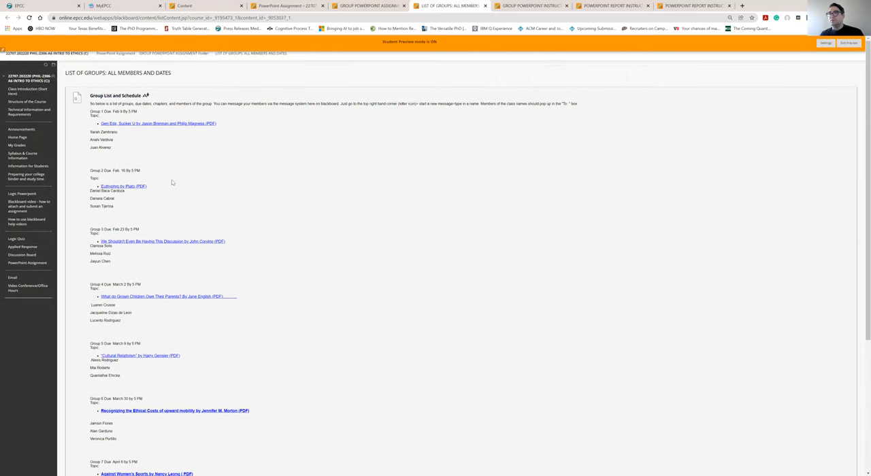
pyautogui.moveTo(177, 144)
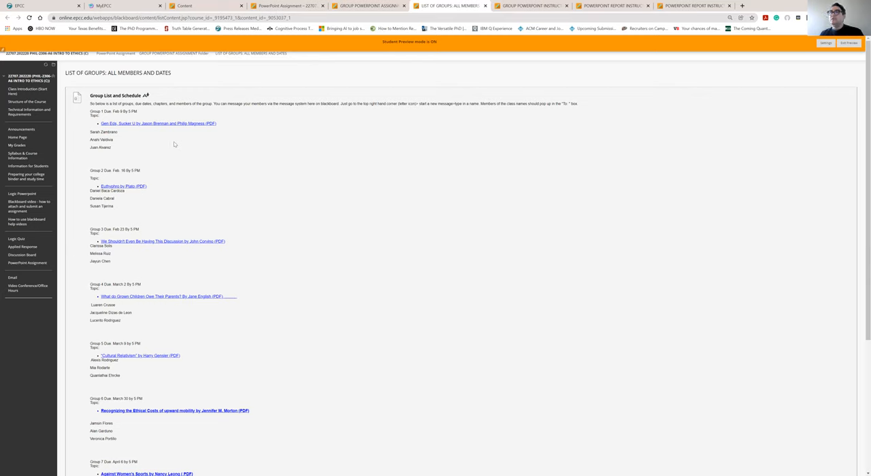
pyautogui.moveTo(130, 119)
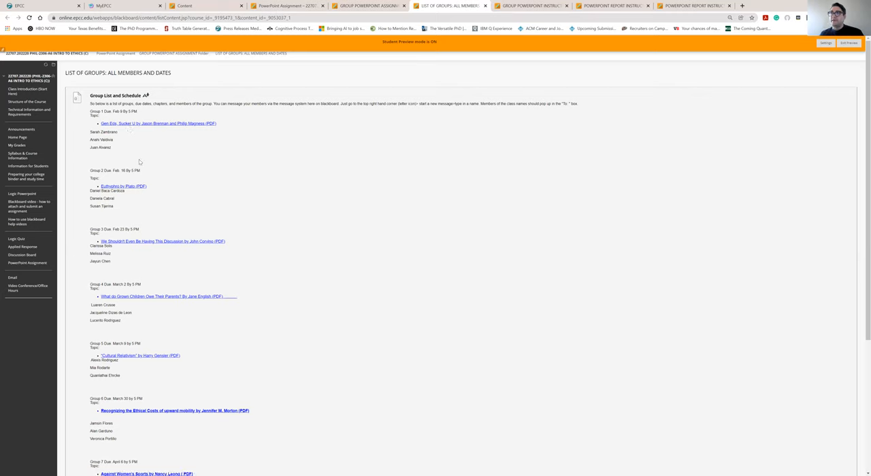
pyautogui.moveTo(135, 160)
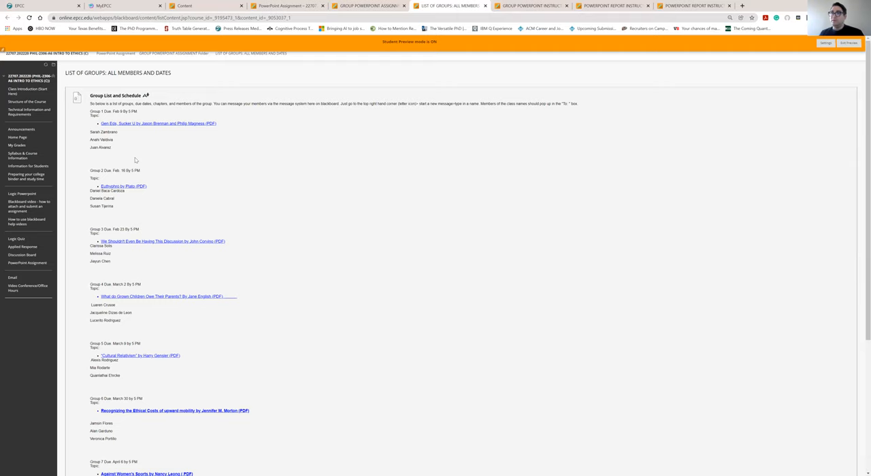
pyautogui.scroll(-3)
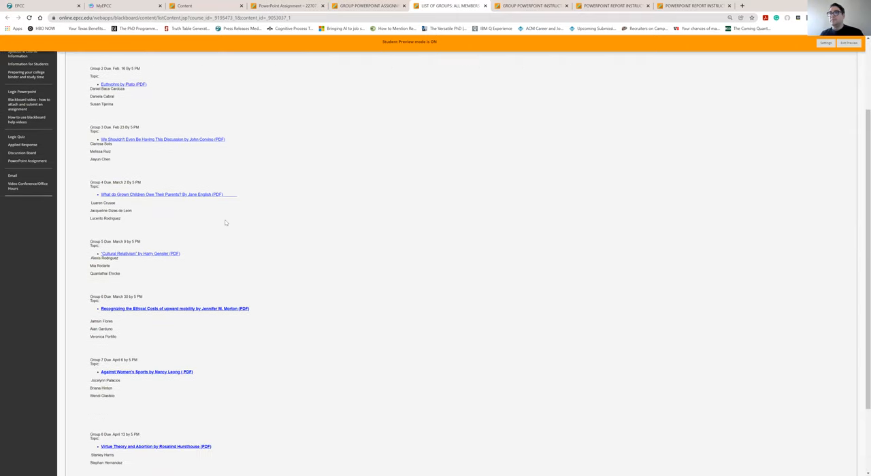
pyautogui.scroll(-3)
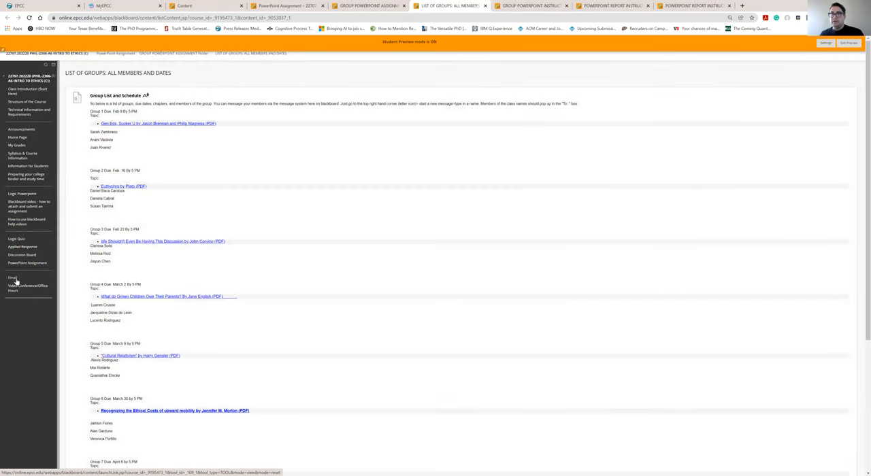
# Open the course Email tool and choose Select Users to view the send form
pyautogui.click(8, 278)
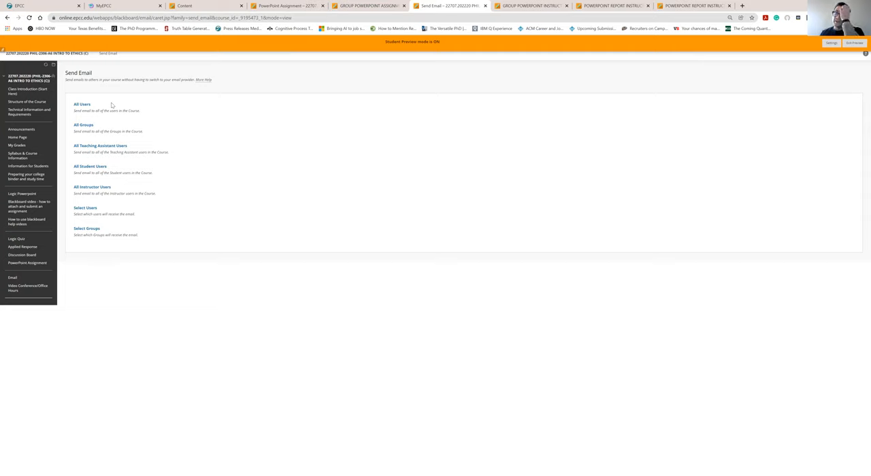
pyautogui.moveTo(102, 220)
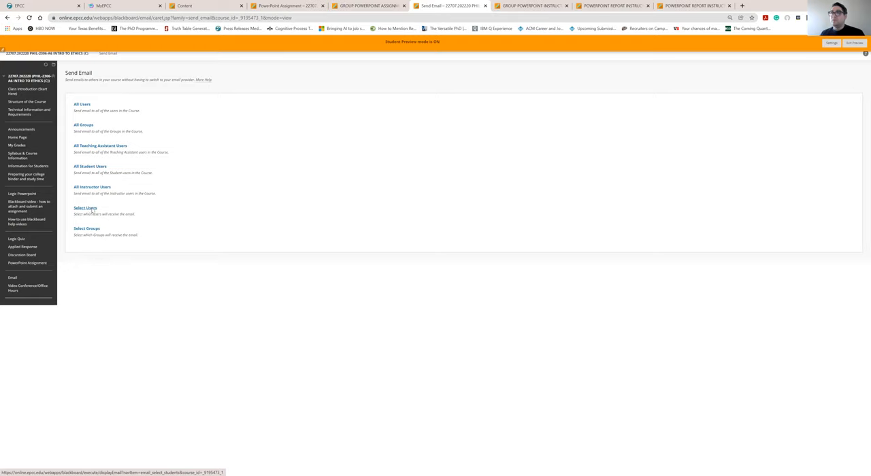
pyautogui.click(82, 208)
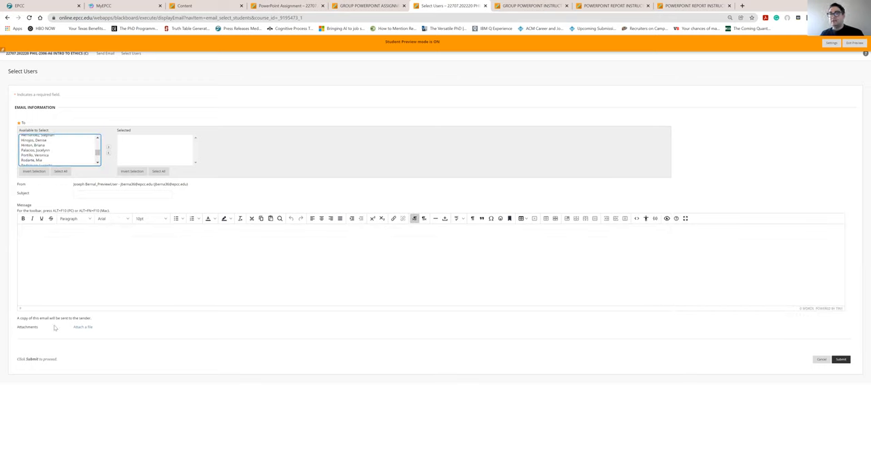
pyautogui.moveTo(74, 297)
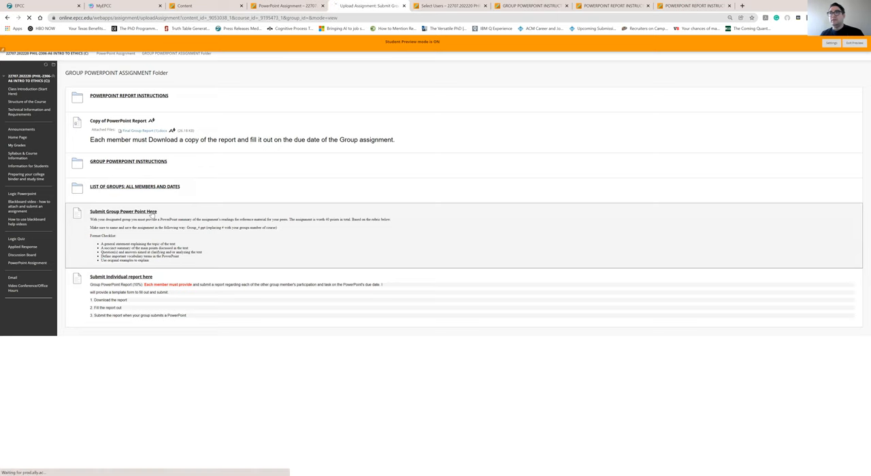
# Open the Submit Group Power Point Here assignment's Upload Assignment page
pyautogui.click(120, 211)
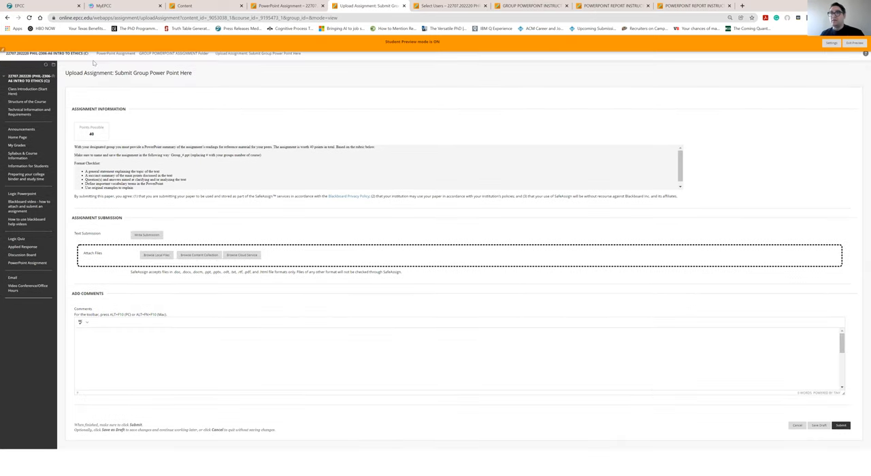
pyautogui.moveTo(22, 129)
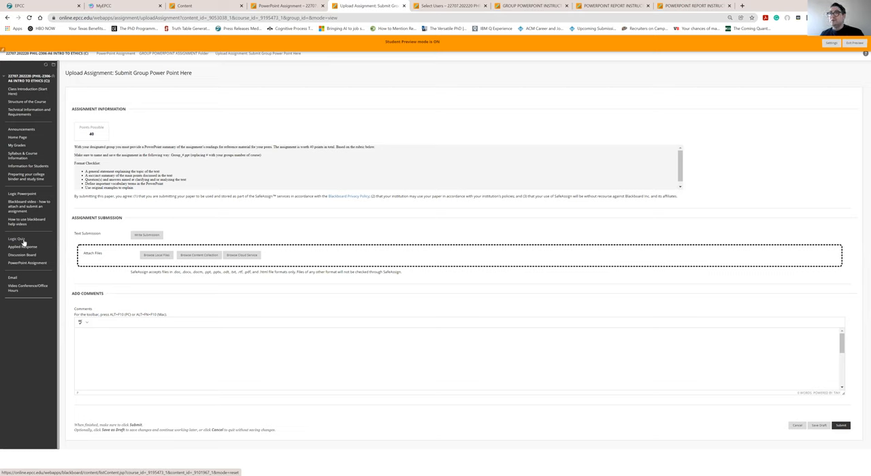
pyautogui.moveTo(25, 240)
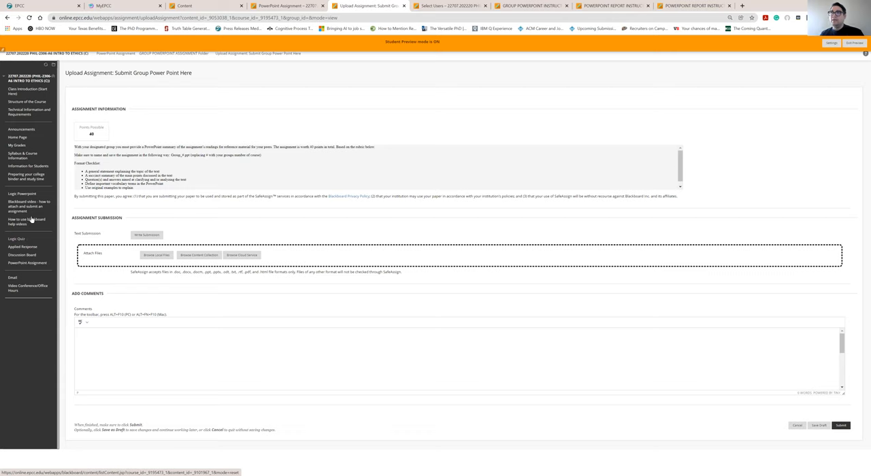
pyautogui.moveTo(32, 158)
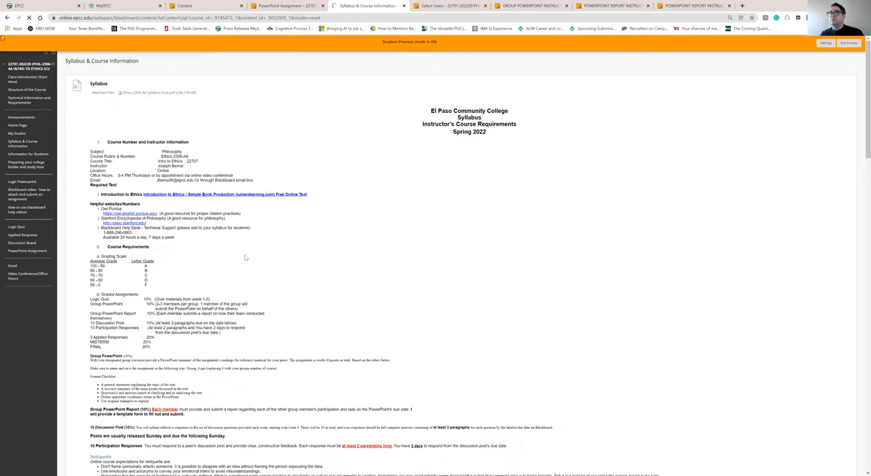
# Scroll the syllabus down past grading and policies to the COURSE SCHEDULE table
pyautogui.scroll(-3)
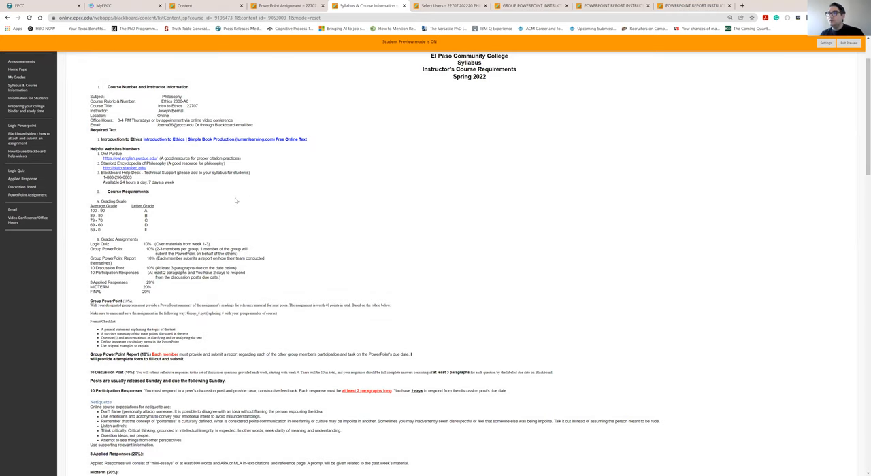
pyautogui.scroll(-3)
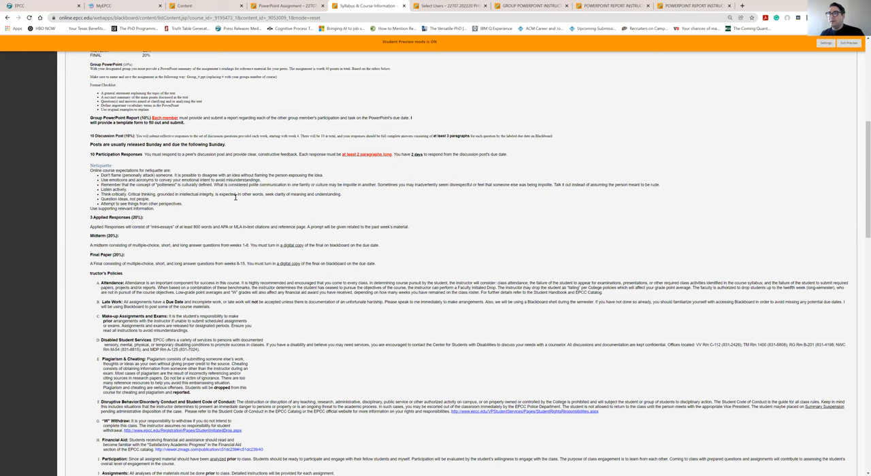
pyautogui.moveTo(147, 225)
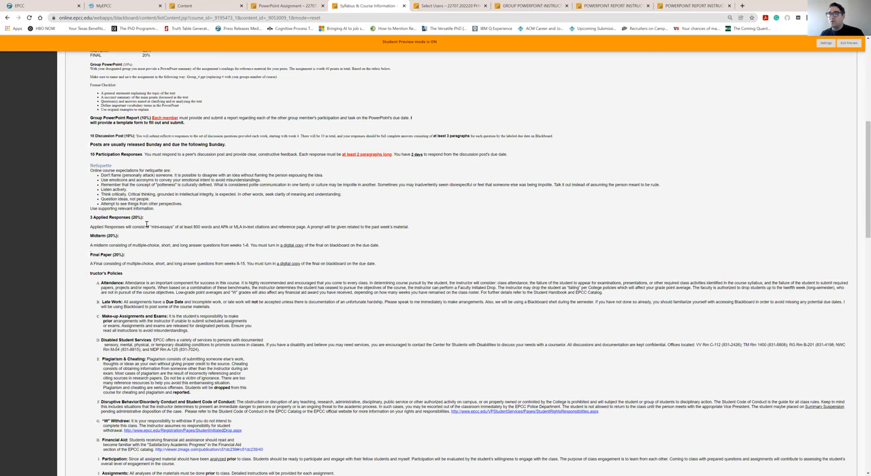
pyautogui.scroll(-3)
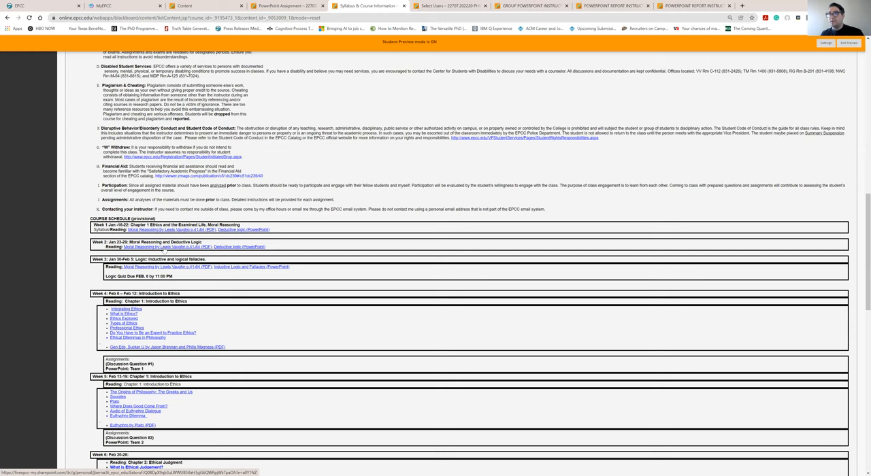
pyautogui.scroll(-3)
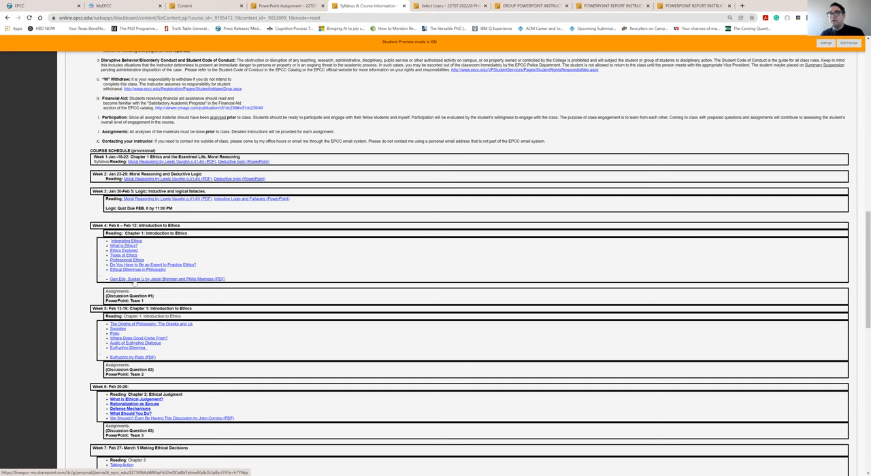
pyautogui.scroll(3)
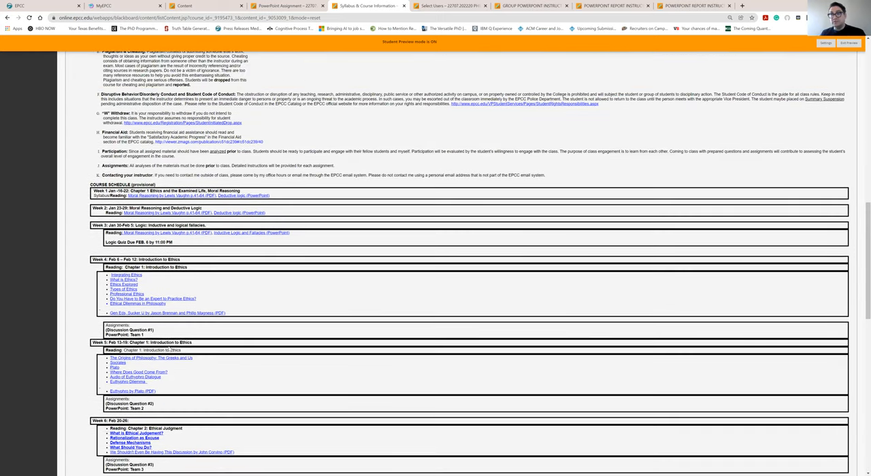
pyautogui.scroll(-3)
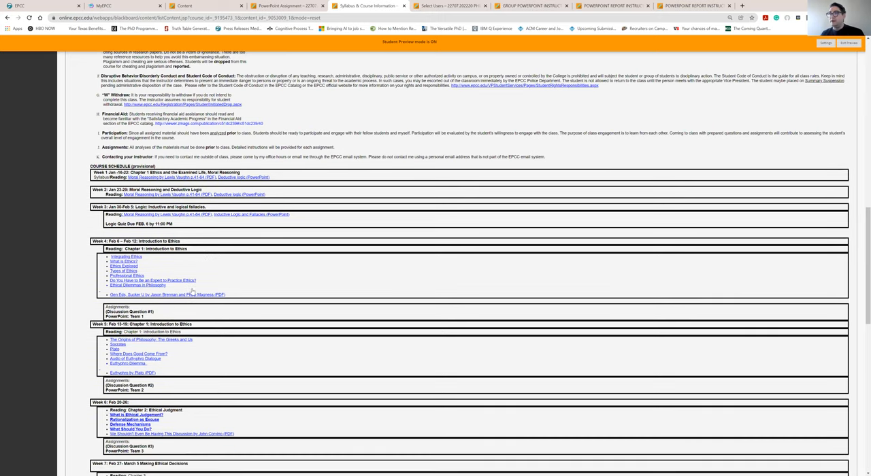
pyautogui.moveTo(223, 247)
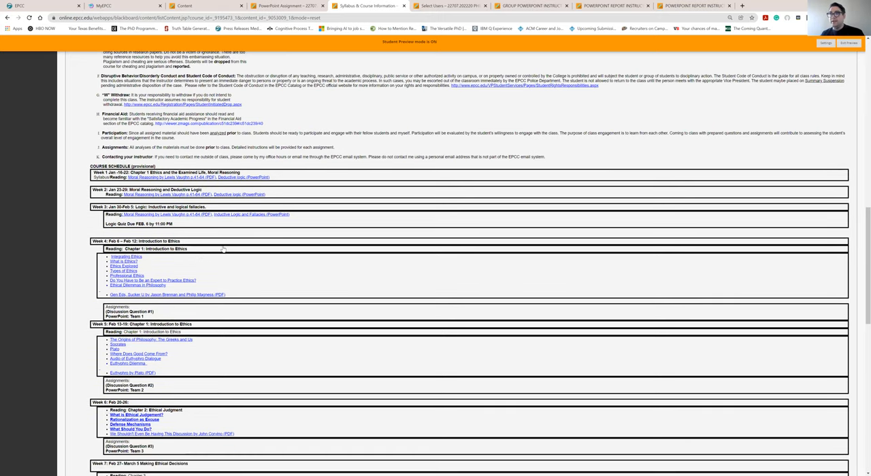
pyautogui.scroll(-3)
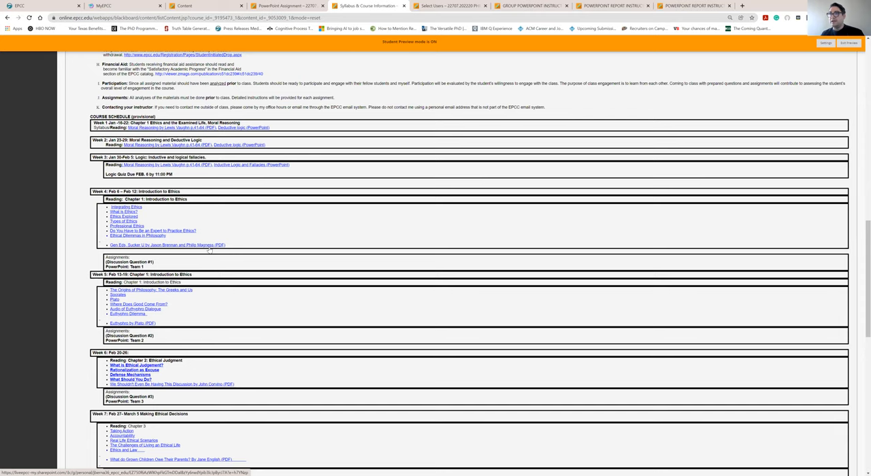
# View the Week 4 'Gen Eds: Sucker U' PDF in a new tab, then return to the syllabus
pyautogui.rightClick(205, 245)
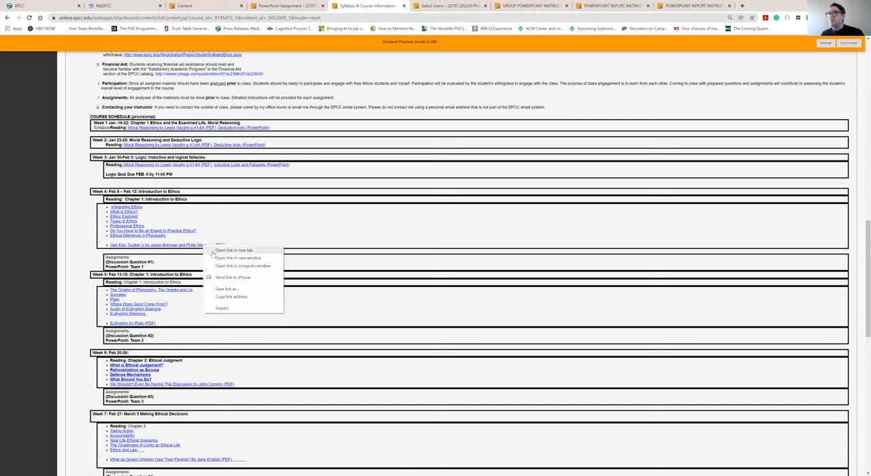
pyautogui.click(233, 251)
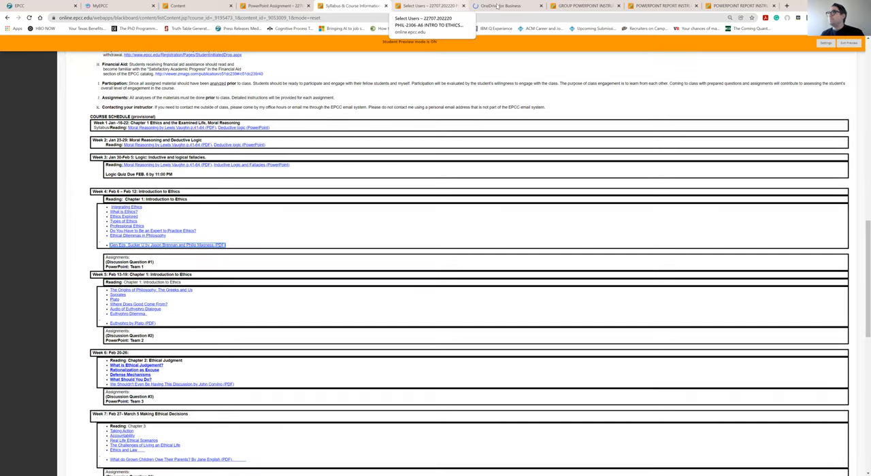
pyautogui.click(164, 245)
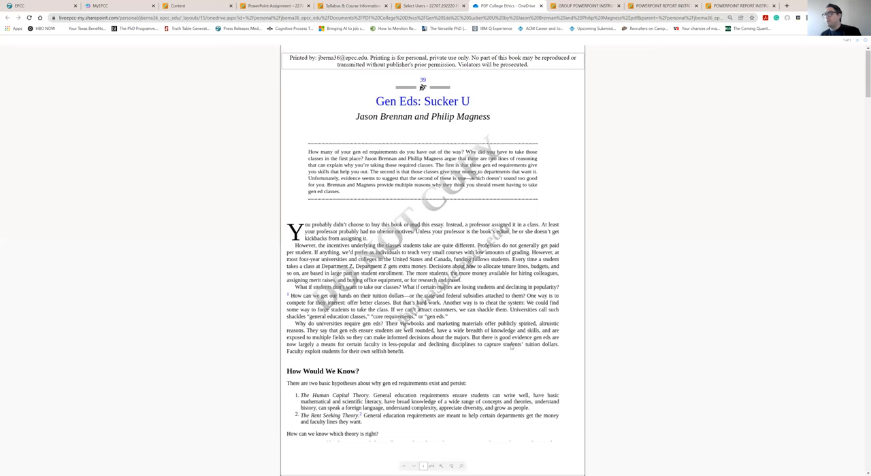
pyautogui.scroll(-3)
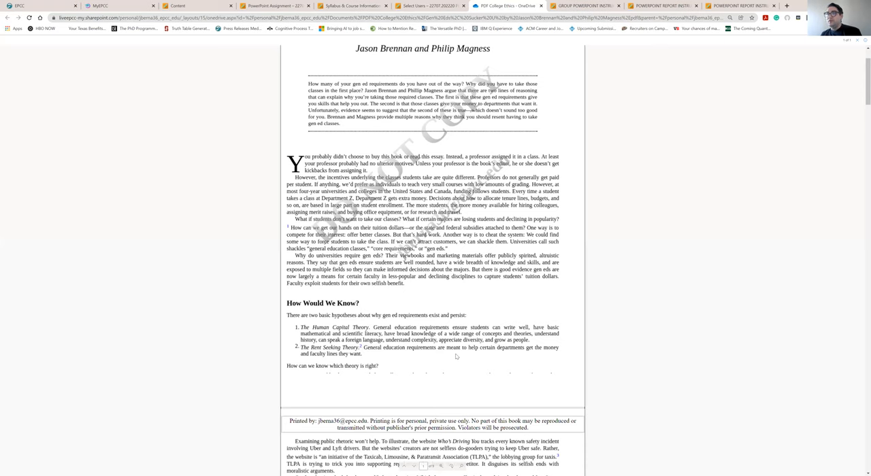
pyautogui.scroll(-3)
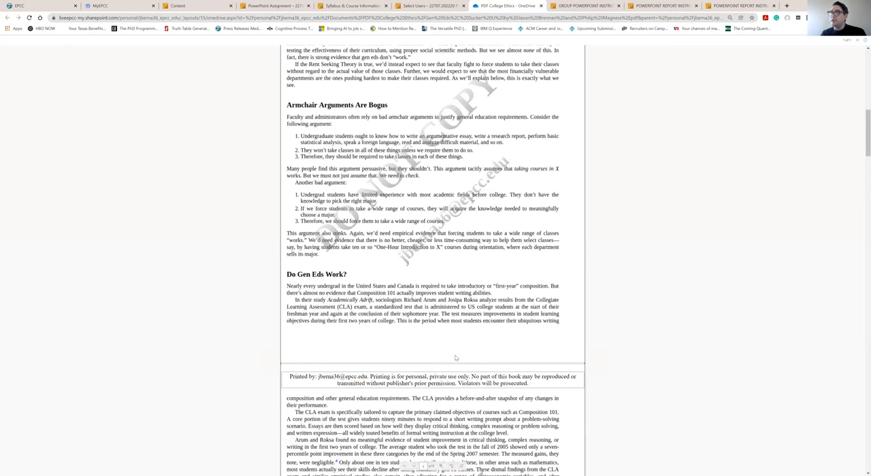
pyautogui.click(283, 5)
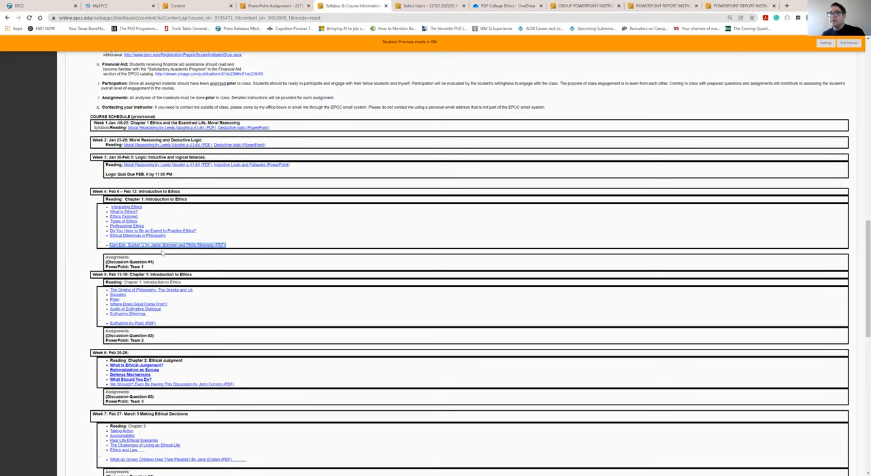
# Scroll the schedule to Weeks 6-12: ethical theories, spring break and the midterm
pyautogui.scroll(-3)
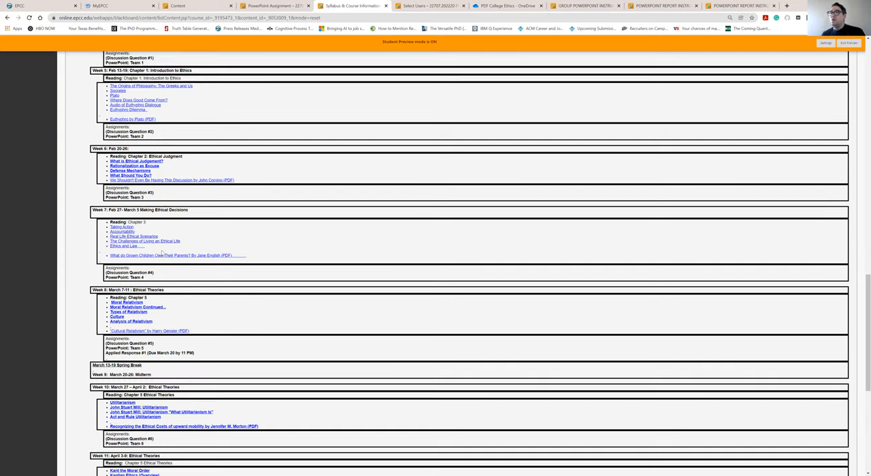
pyautogui.moveTo(164, 283)
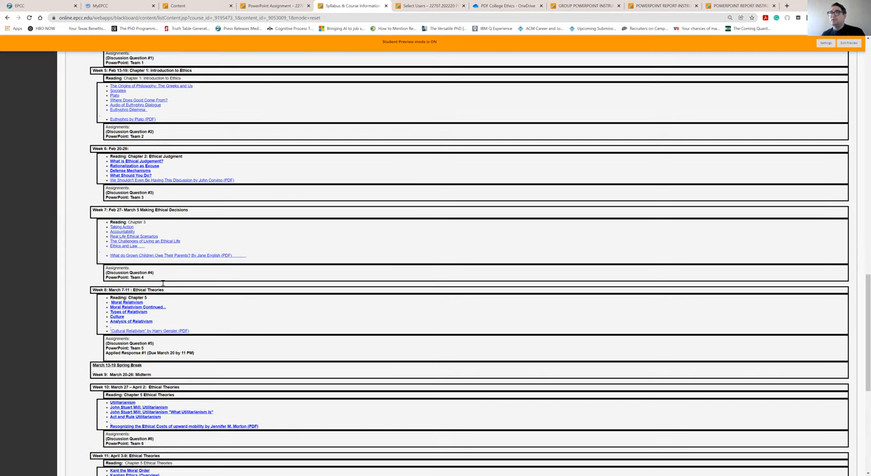
pyautogui.scroll(-3)
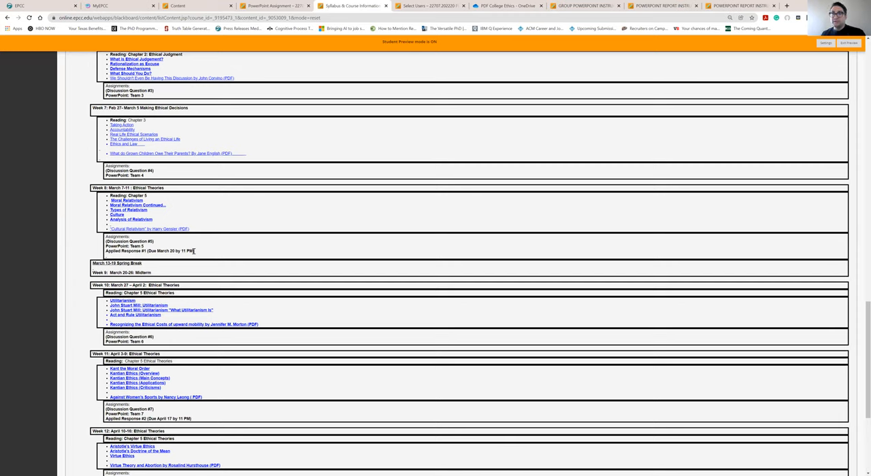
pyautogui.moveTo(196, 253)
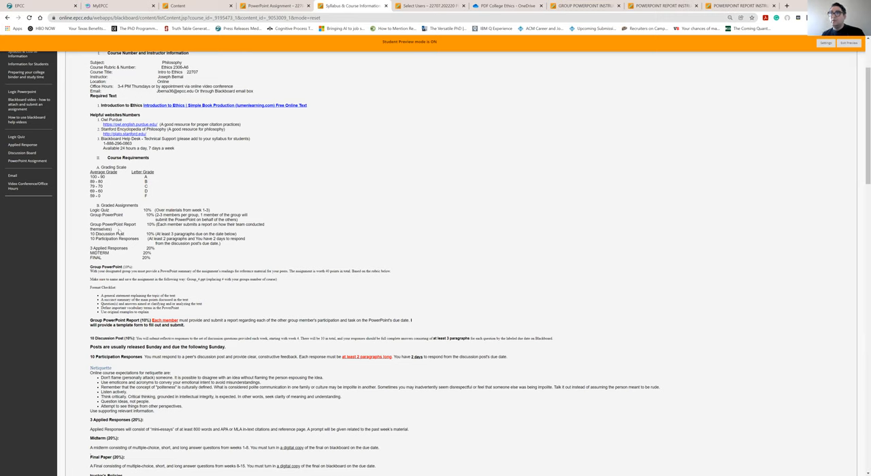
pyautogui.moveTo(100, 226)
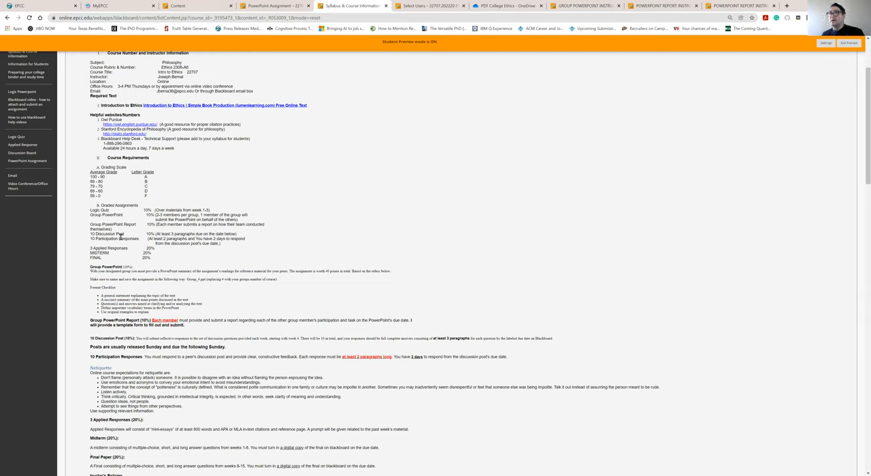
pyautogui.moveTo(120, 234)
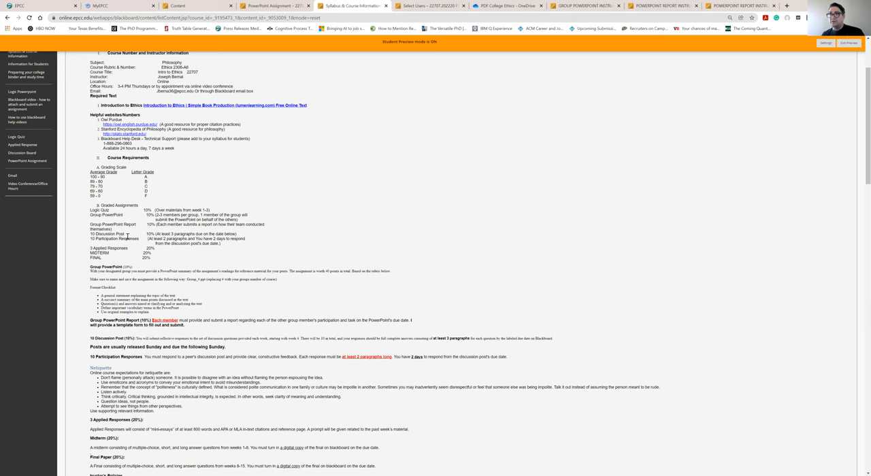
# Scroll through the grading breakdown and Instructor's Policies back to the schedule's opening weeks
pyautogui.scroll(-3)
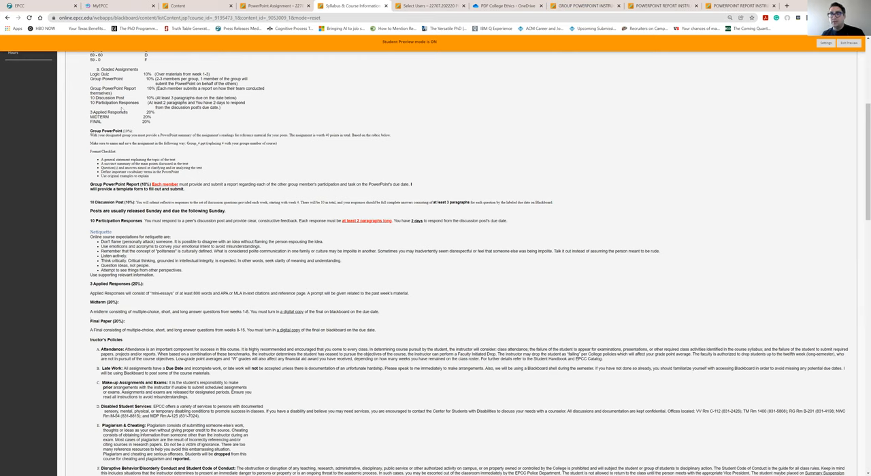
pyautogui.scroll(3)
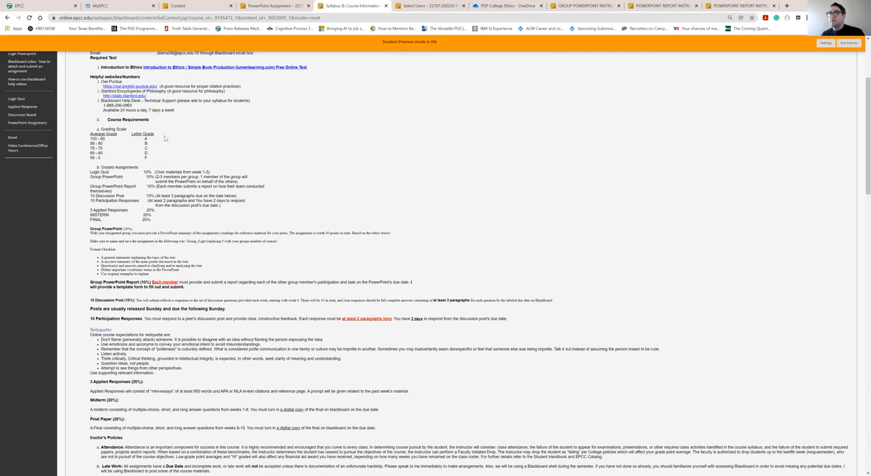
pyautogui.moveTo(163, 139)
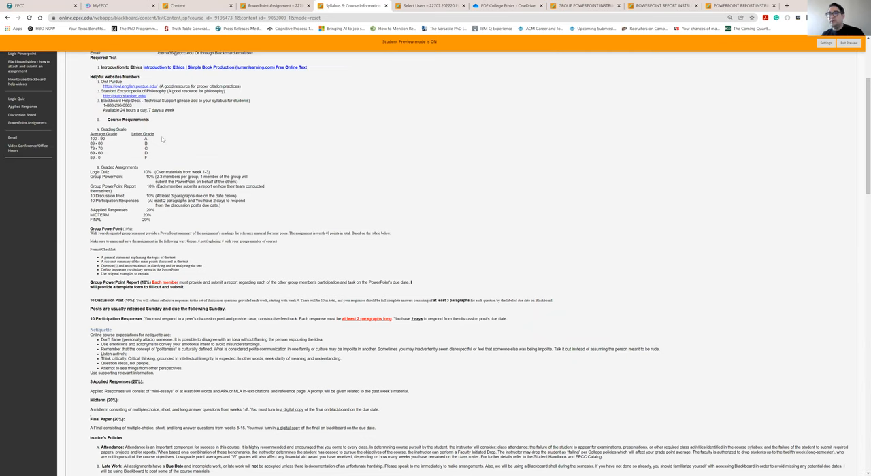
pyautogui.scroll(-3)
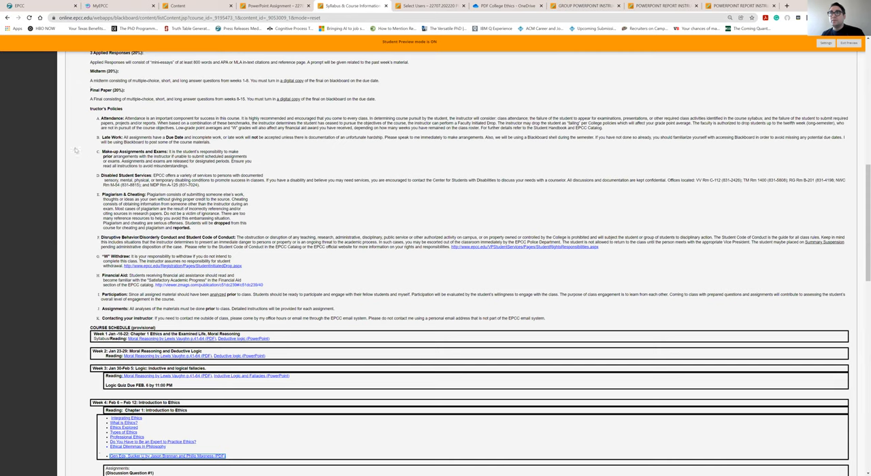
pyautogui.moveTo(35, 147)
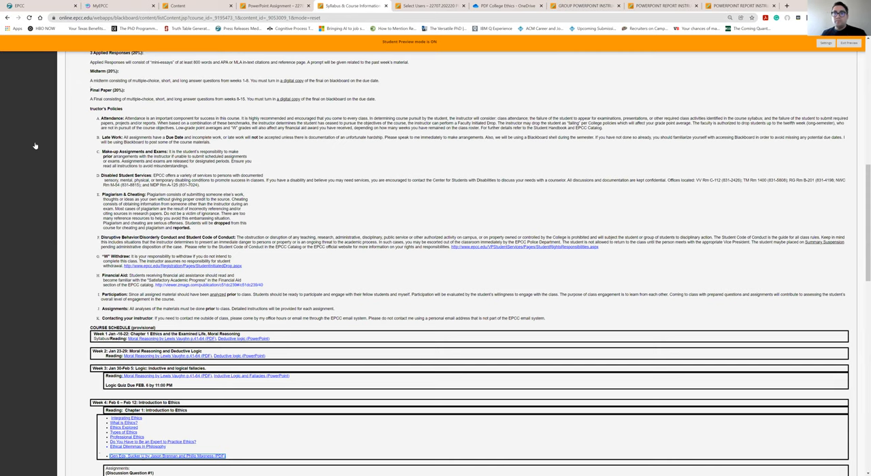